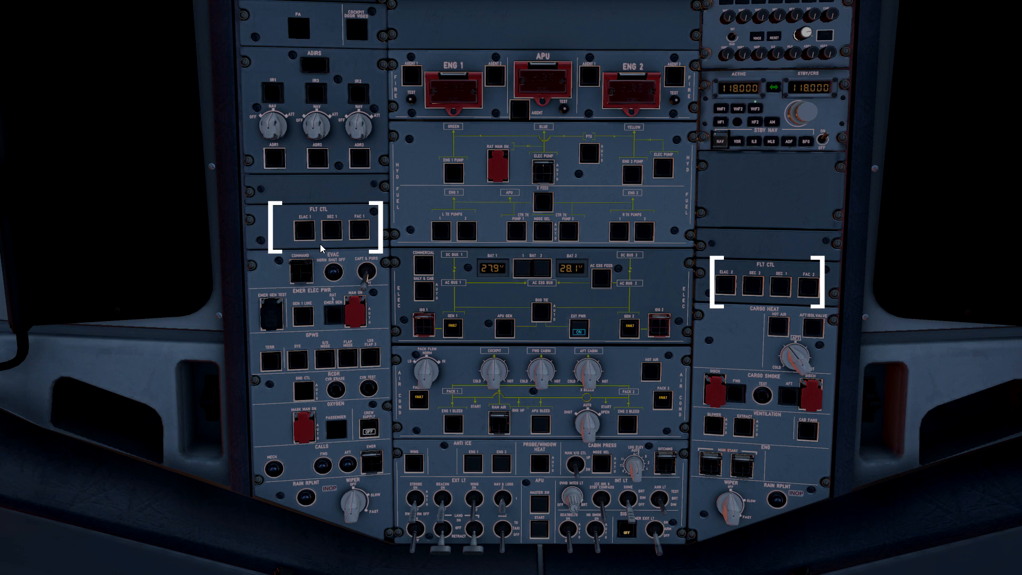
pyautogui.moveTo(58, 237)
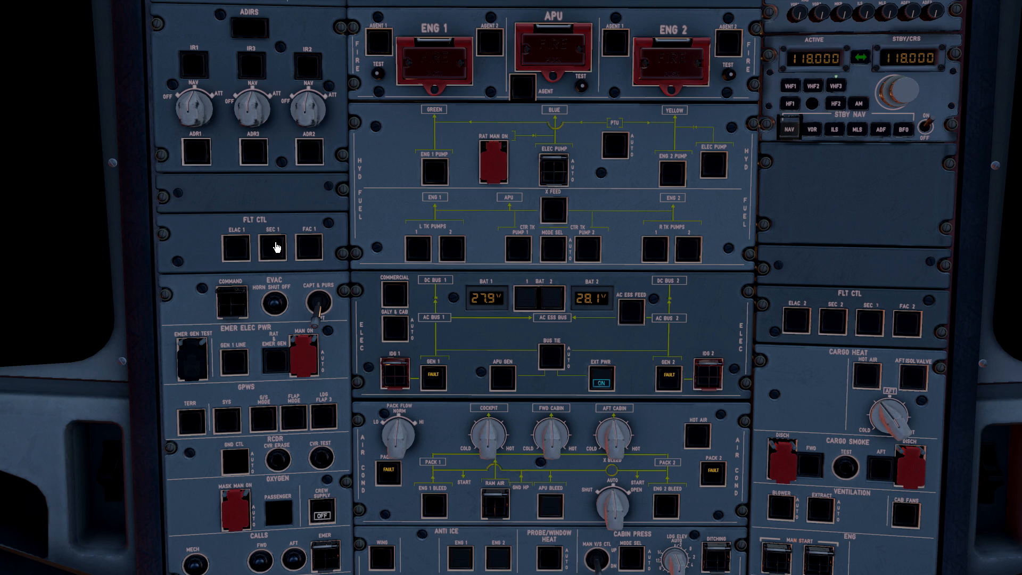
pyautogui.moveTo(34, 280)
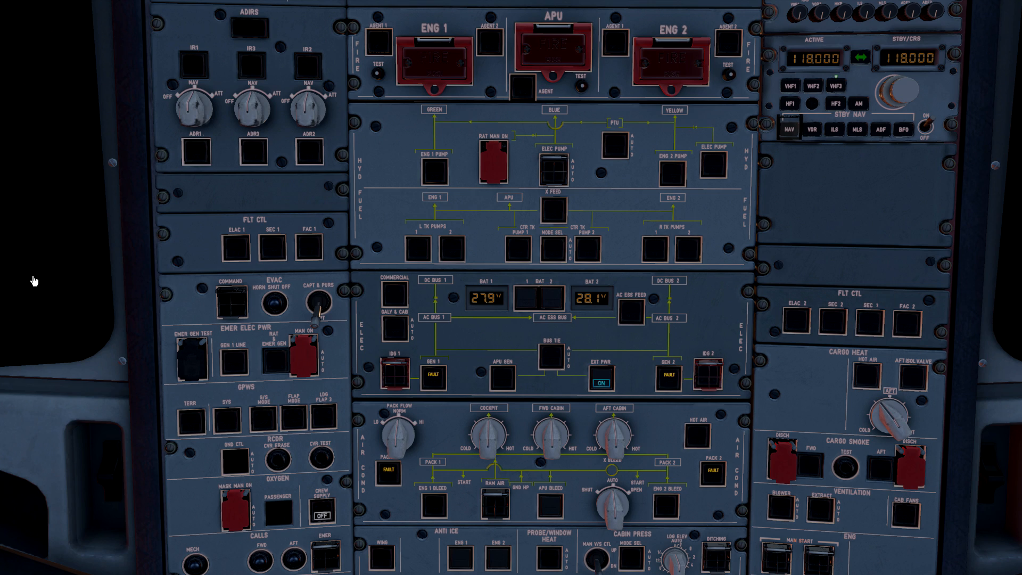
pyautogui.moveTo(40, 282)
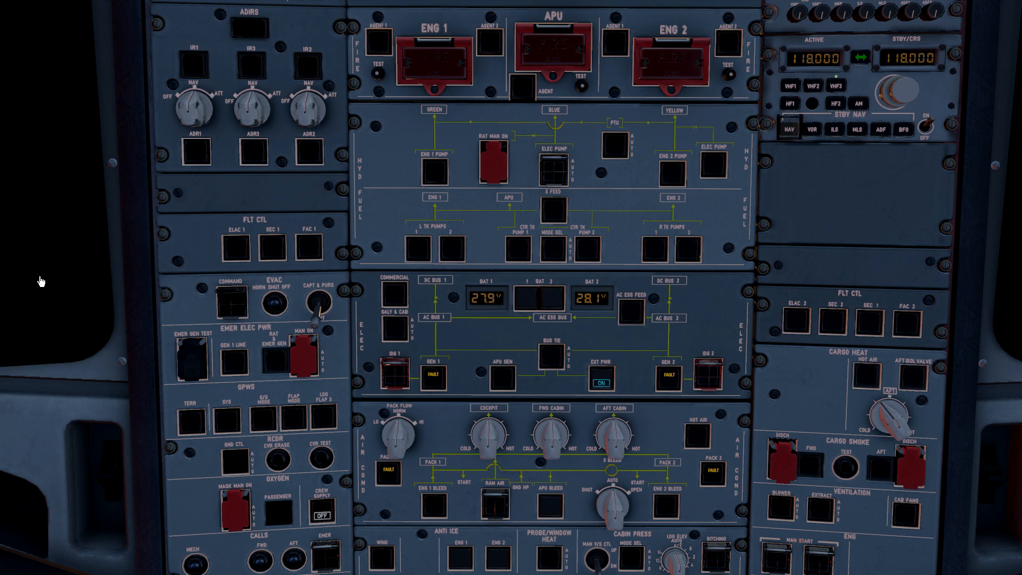
pyautogui.moveTo(210, 270)
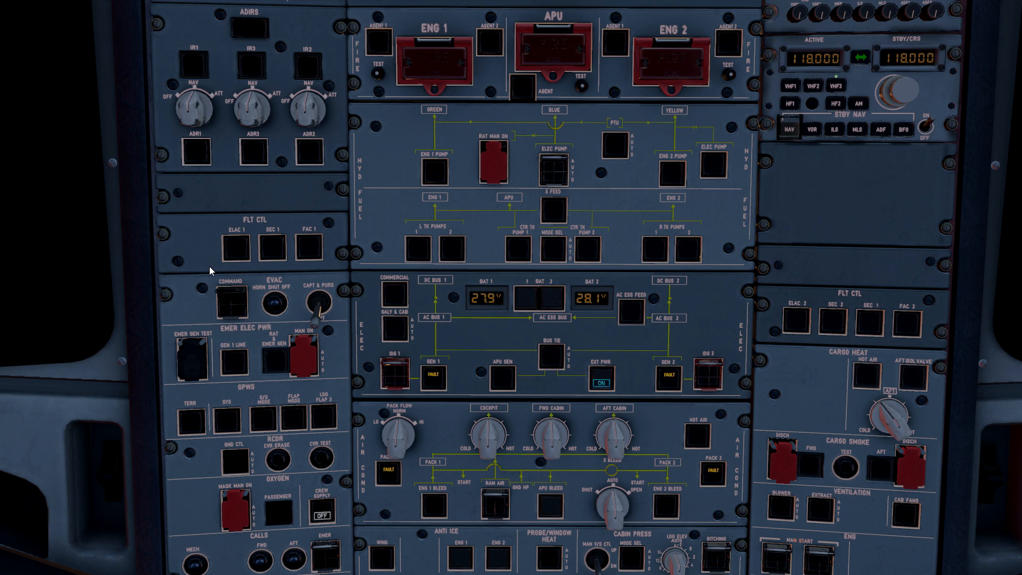
pyautogui.moveTo(217, 271)
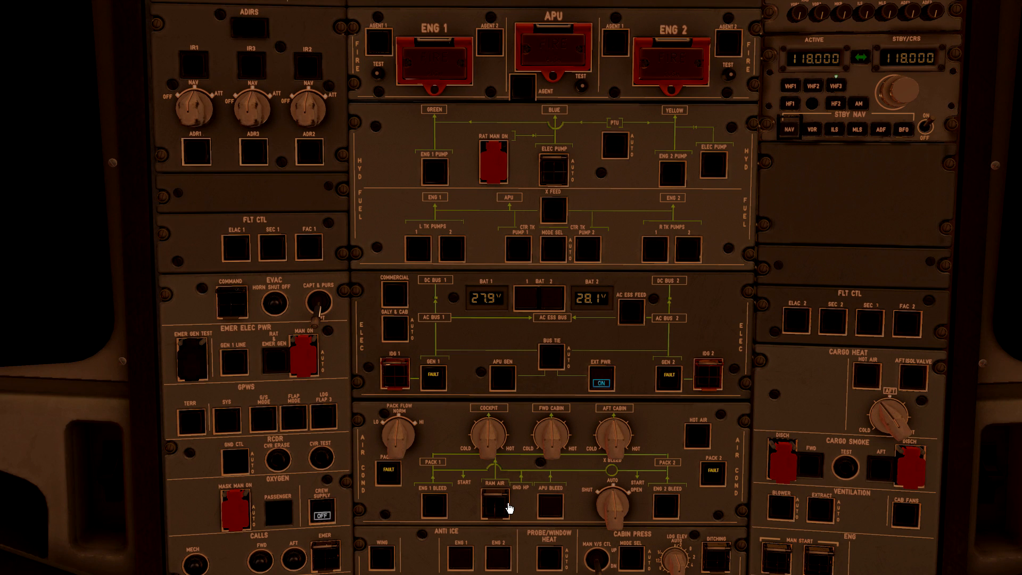
pyautogui.moveTo(455, 439)
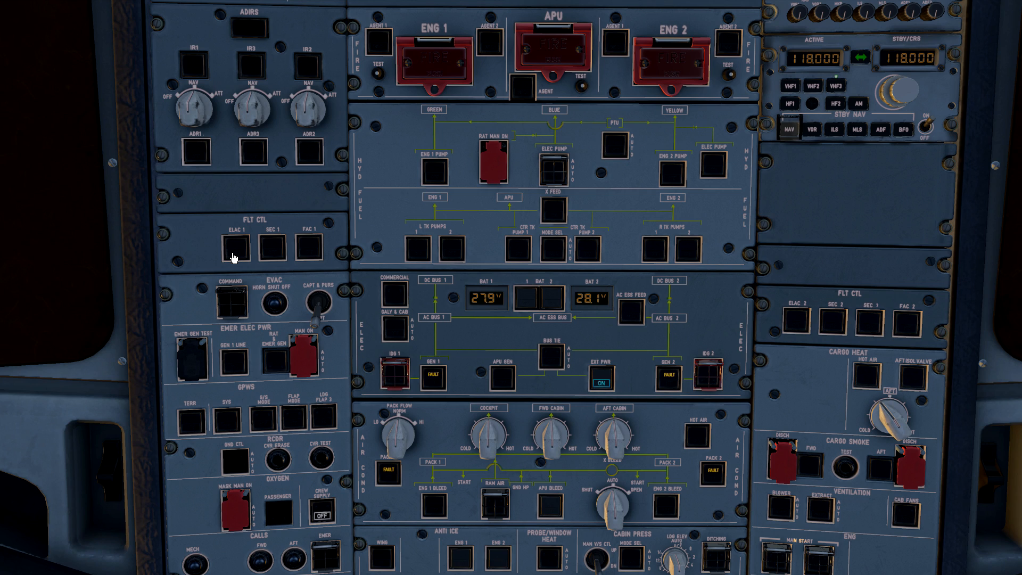
# Step: Cycle the ELAC 1 pushbutton off and back on, then press a neighbouring overhead flight-control switch
pyautogui.click(235, 248)
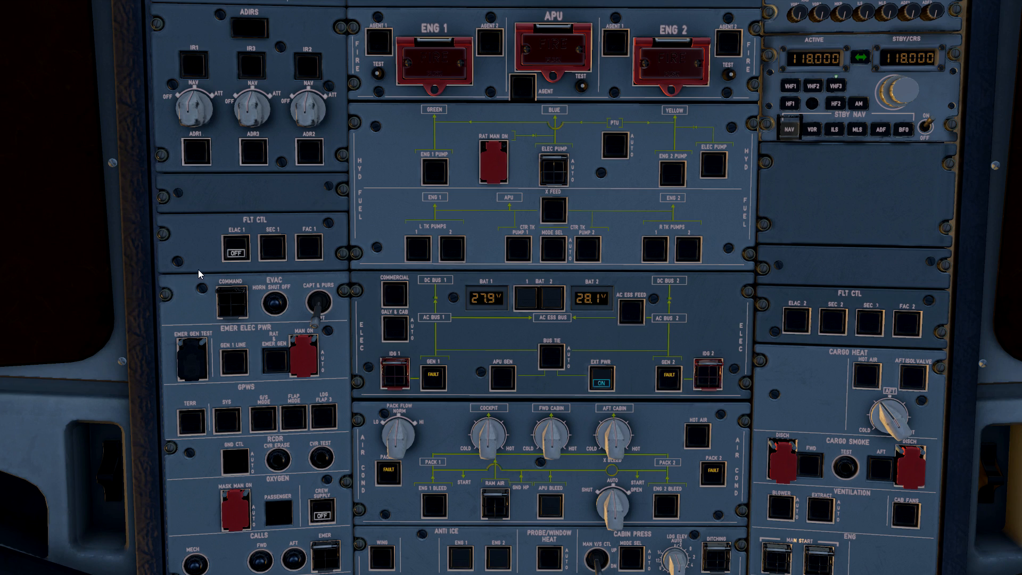
pyautogui.click(235, 249)
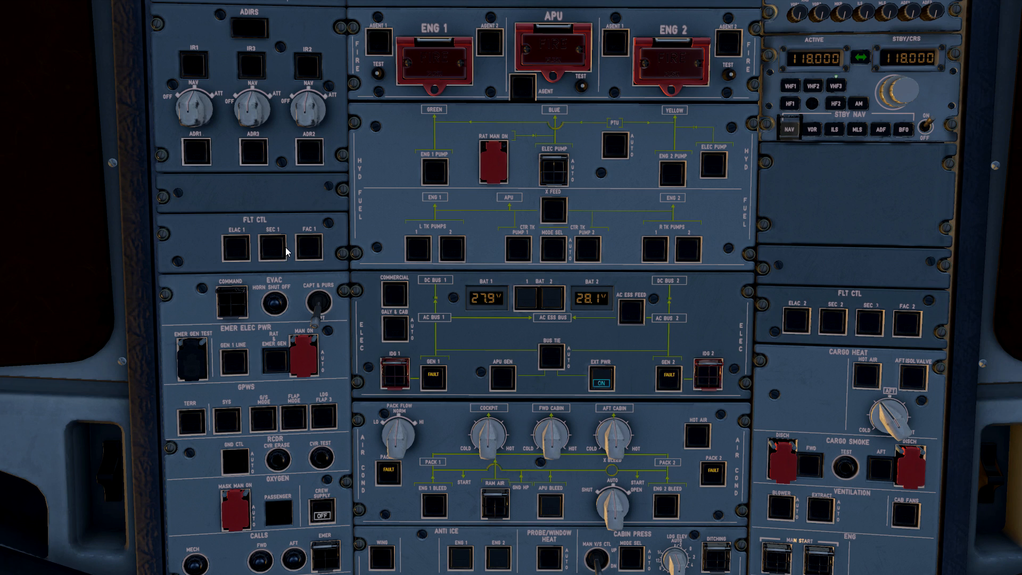
pyautogui.moveTo(226, 287)
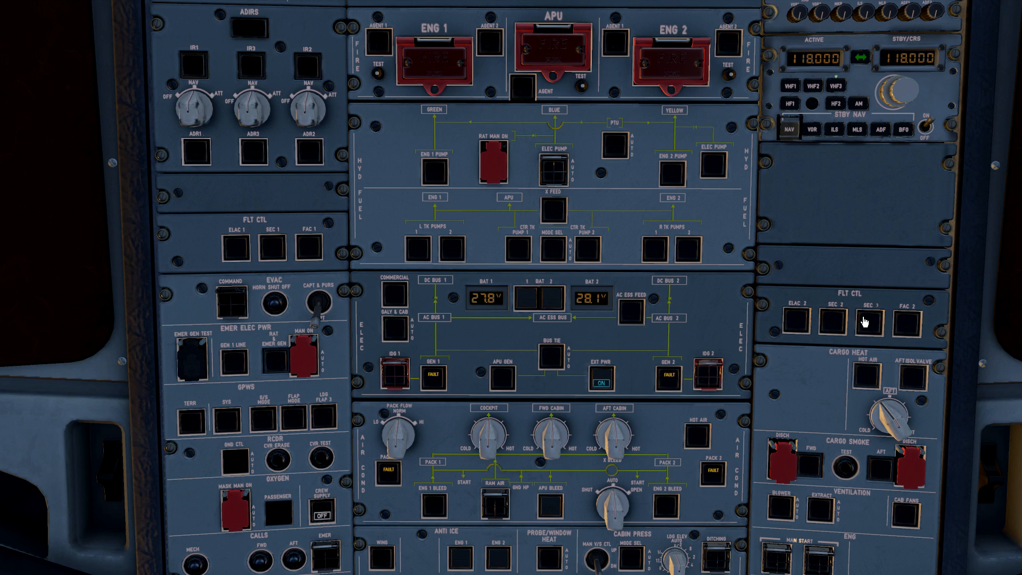
pyautogui.moveTo(314, 254)
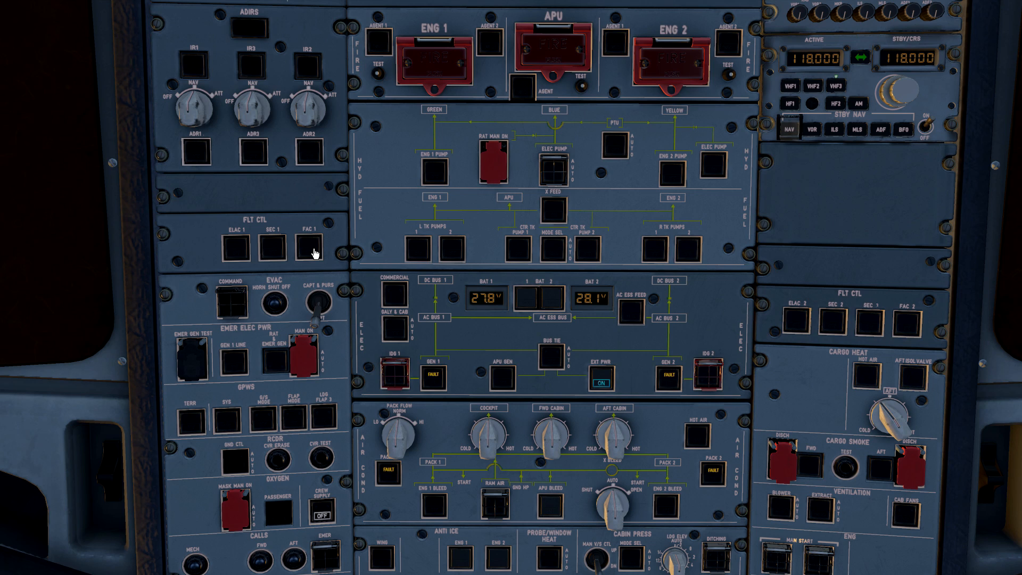
pyautogui.moveTo(664, 355)
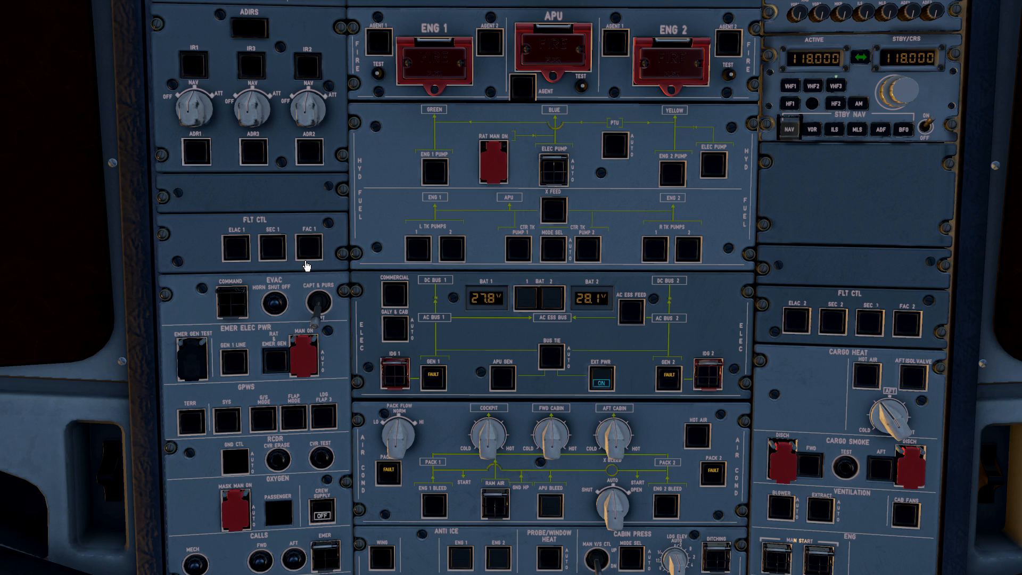
pyautogui.moveTo(337, 261)
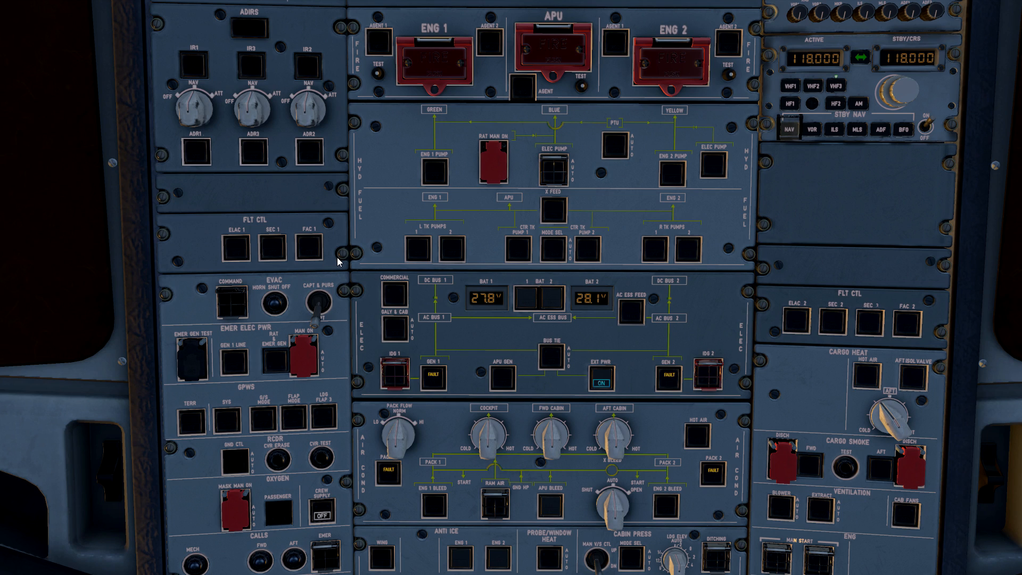
pyautogui.click(307, 250)
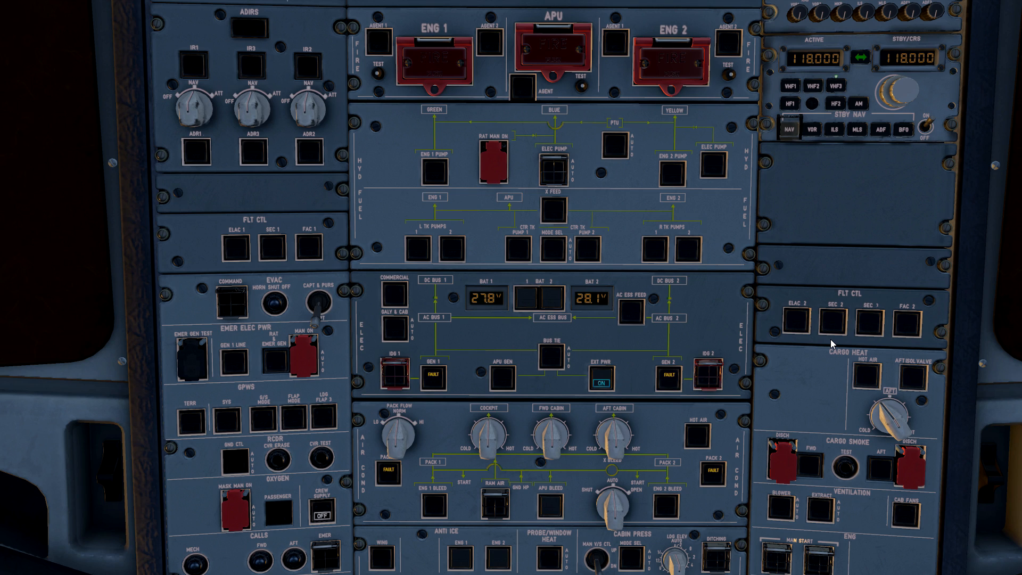
pyautogui.moveTo(613, 305)
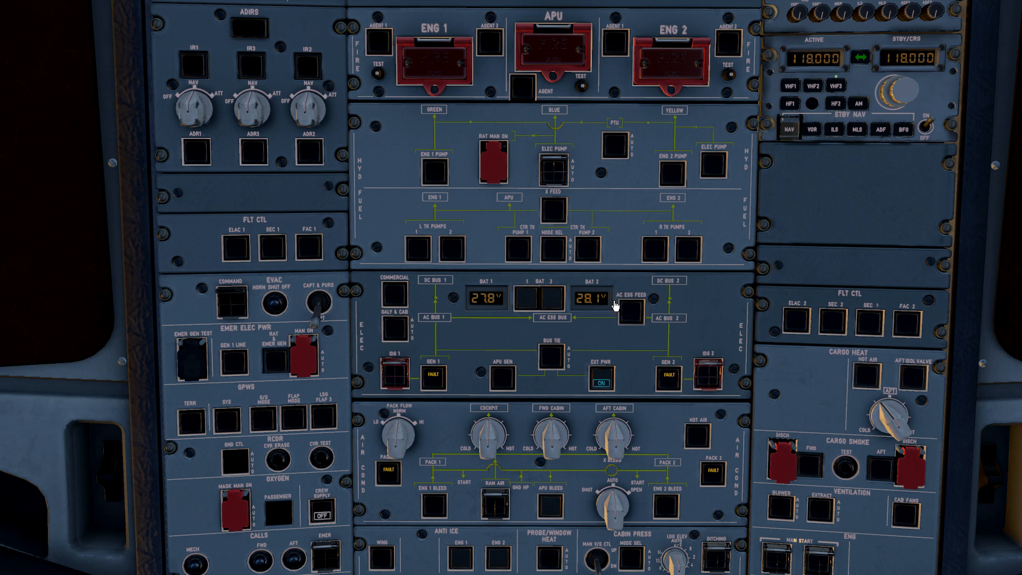
pyautogui.moveTo(145, 224)
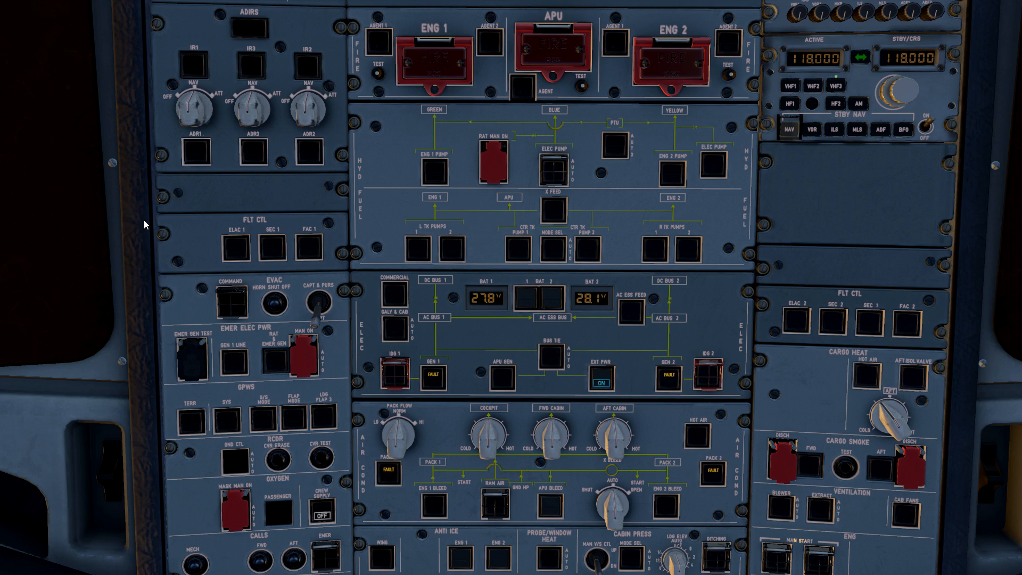
pyautogui.moveTo(233, 254)
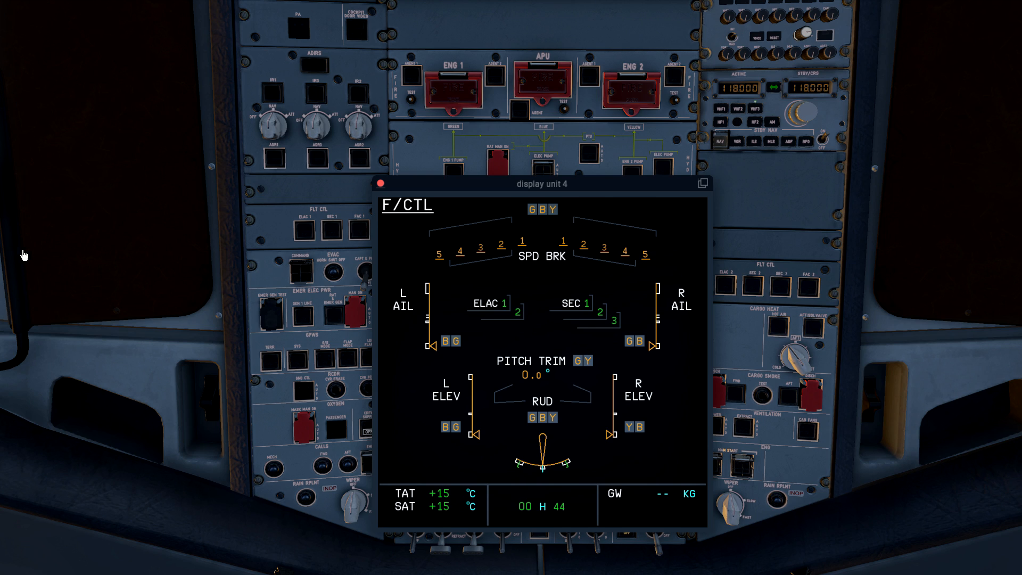
pyautogui.moveTo(46, 323)
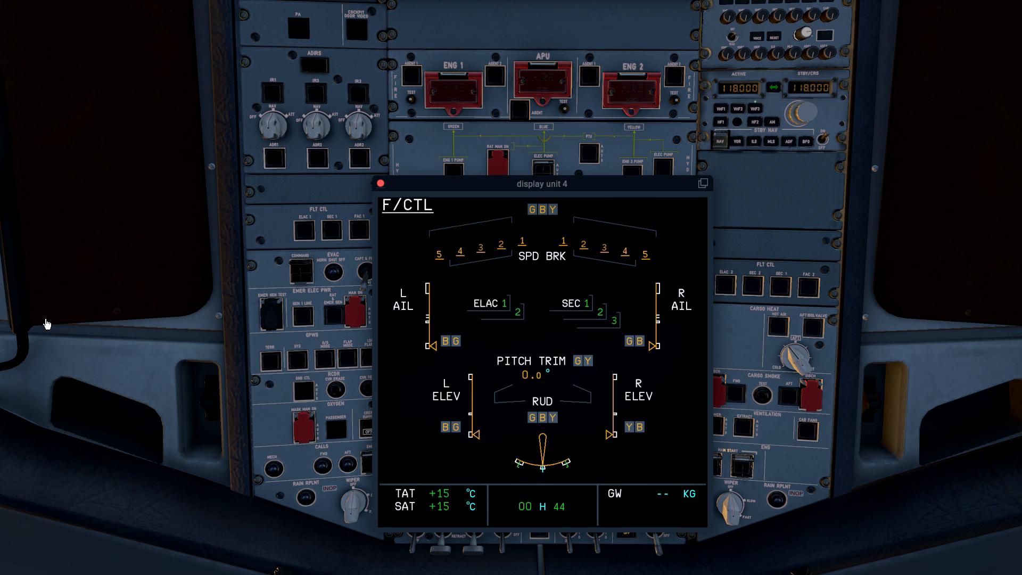
pyautogui.moveTo(476, 389)
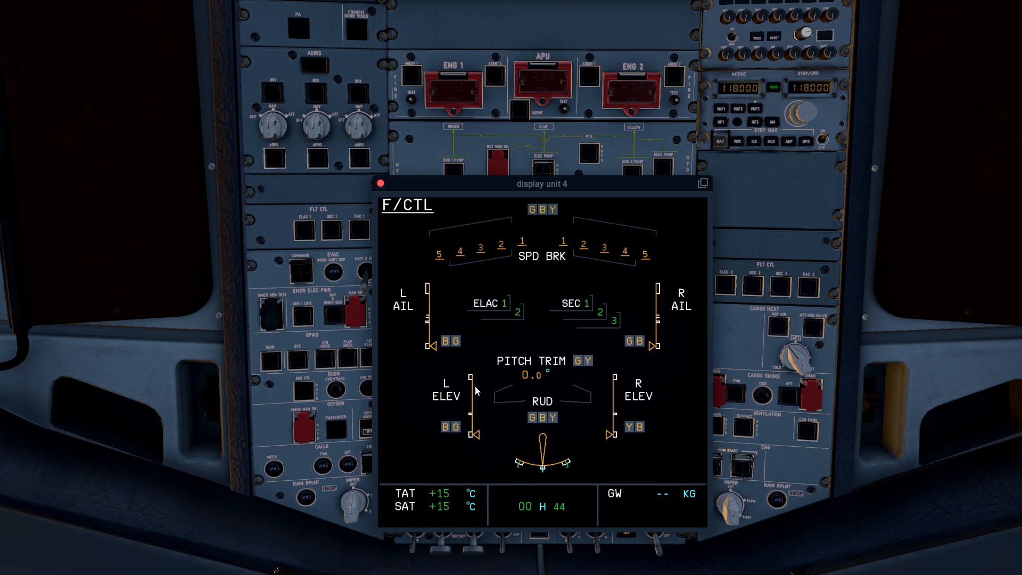
pyautogui.moveTo(505, 324)
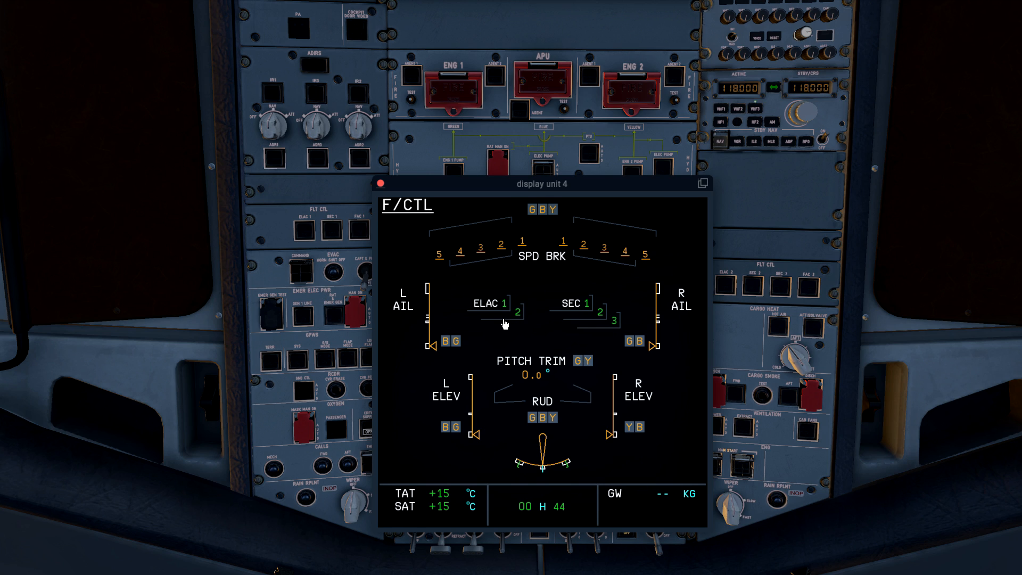
pyautogui.moveTo(536, 334)
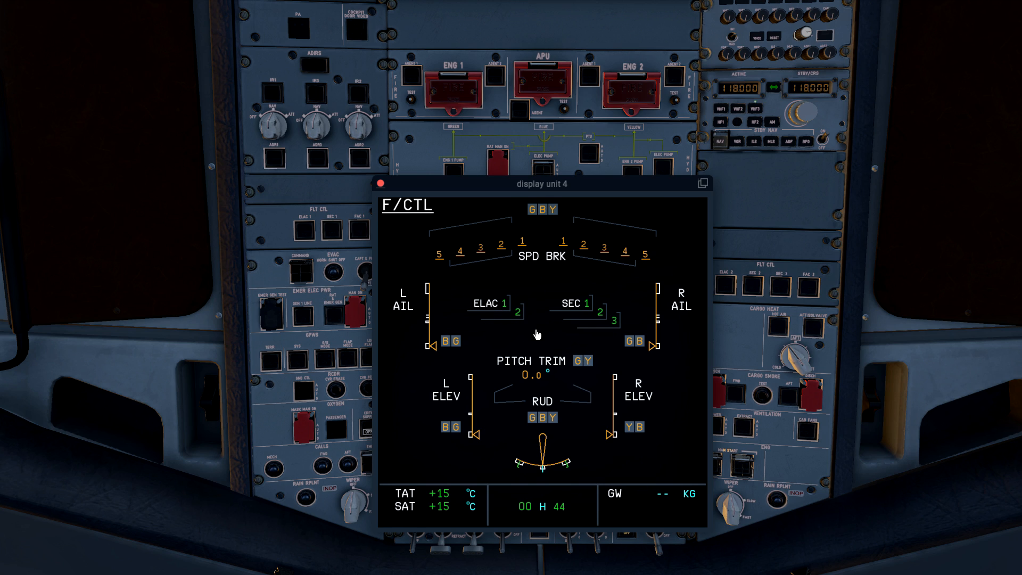
pyautogui.moveTo(481, 363)
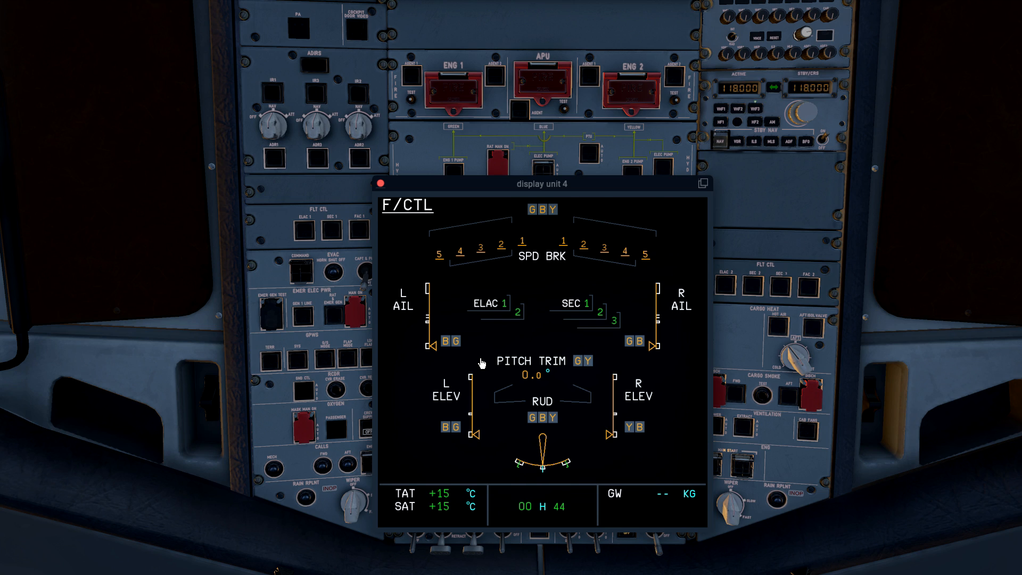
pyautogui.moveTo(514, 327)
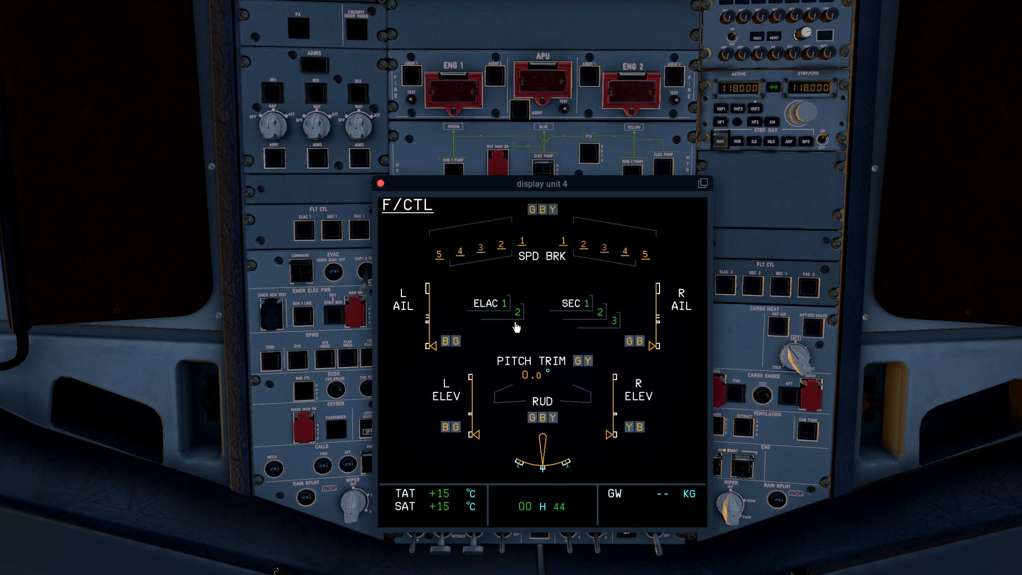
pyautogui.moveTo(601, 357)
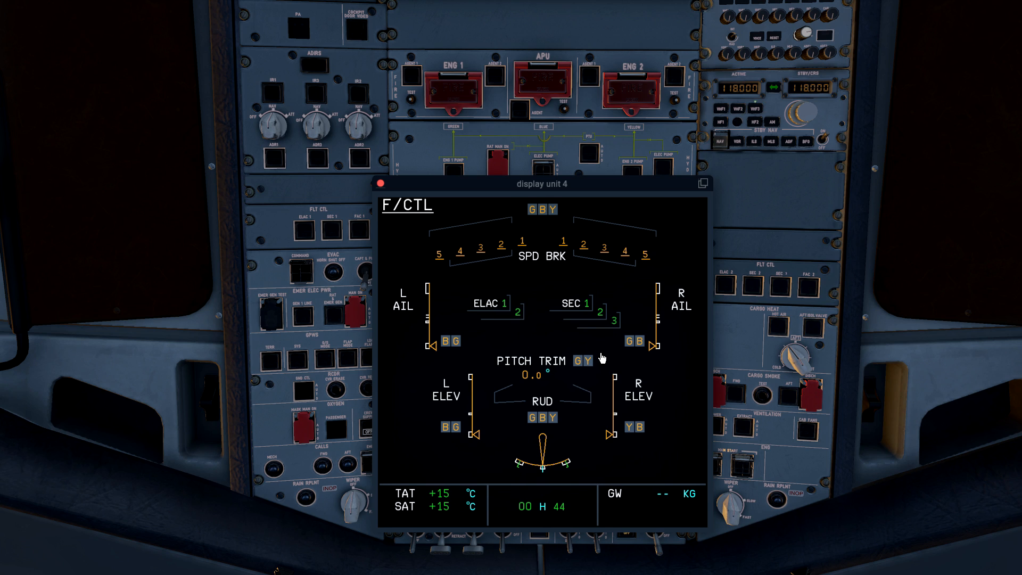
pyautogui.moveTo(591, 325)
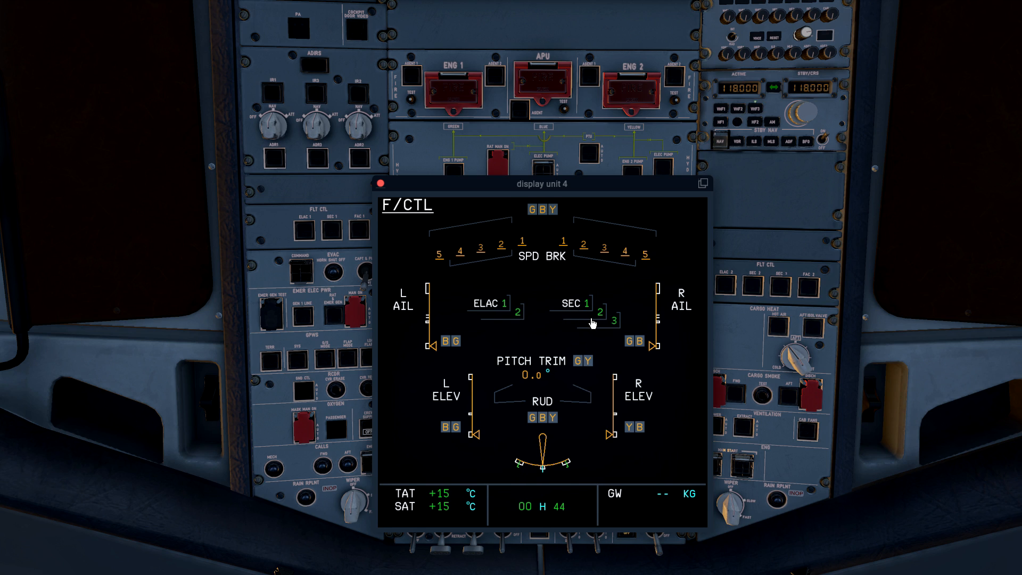
pyautogui.moveTo(598, 326)
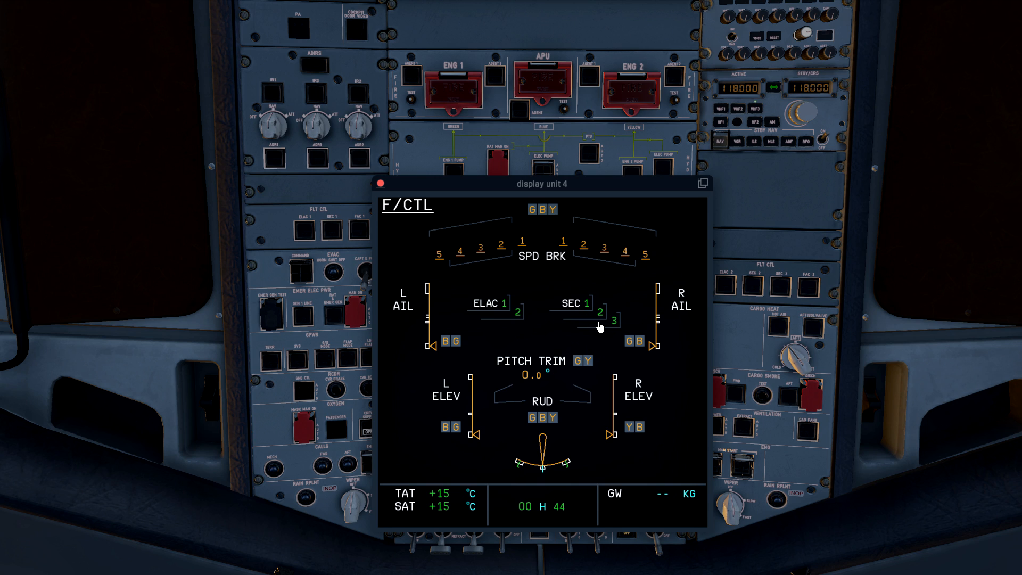
pyautogui.moveTo(603, 444)
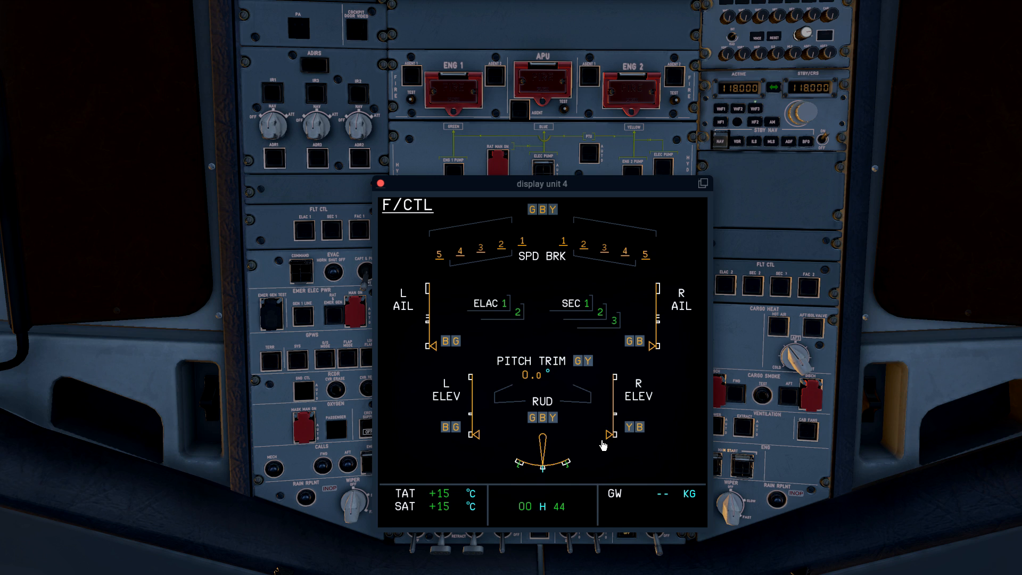
pyautogui.moveTo(611, 316)
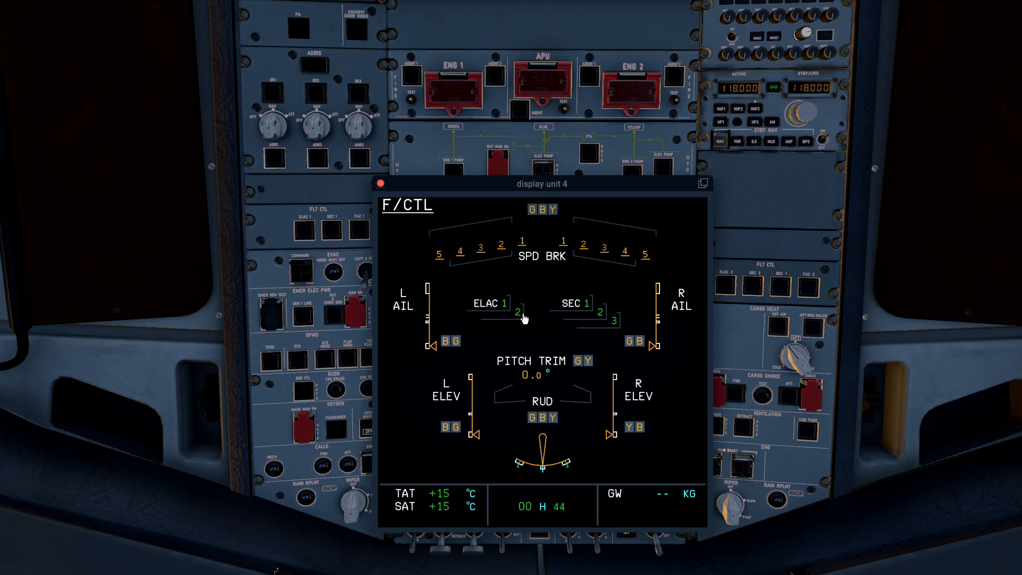
pyautogui.moveTo(525, 457)
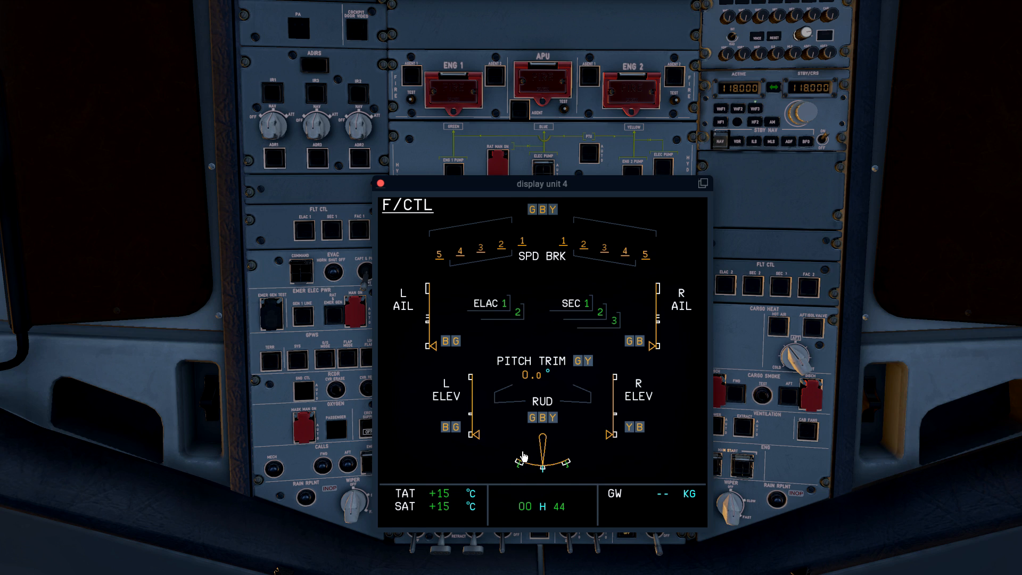
pyautogui.moveTo(576, 496)
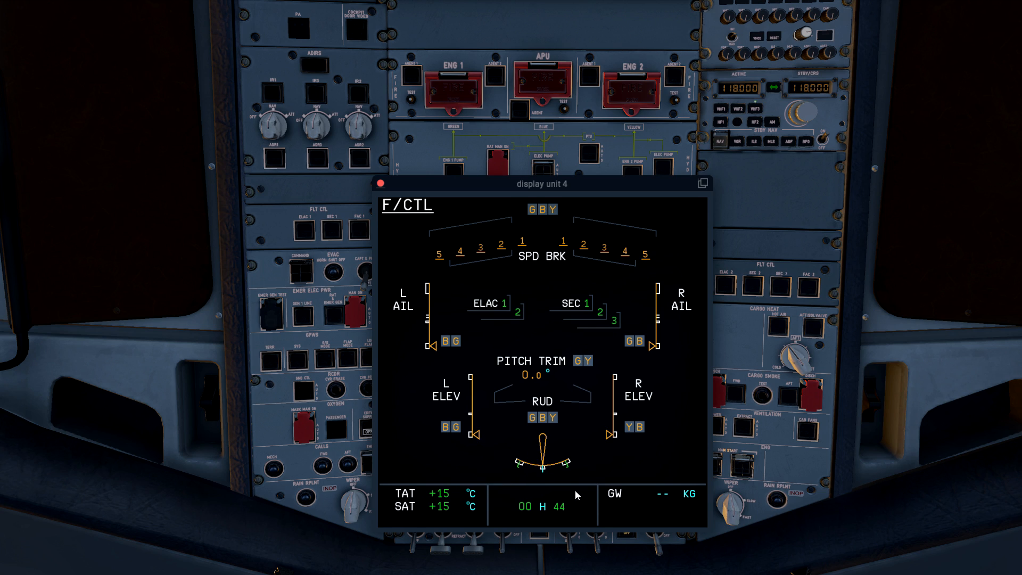
pyautogui.moveTo(528, 442)
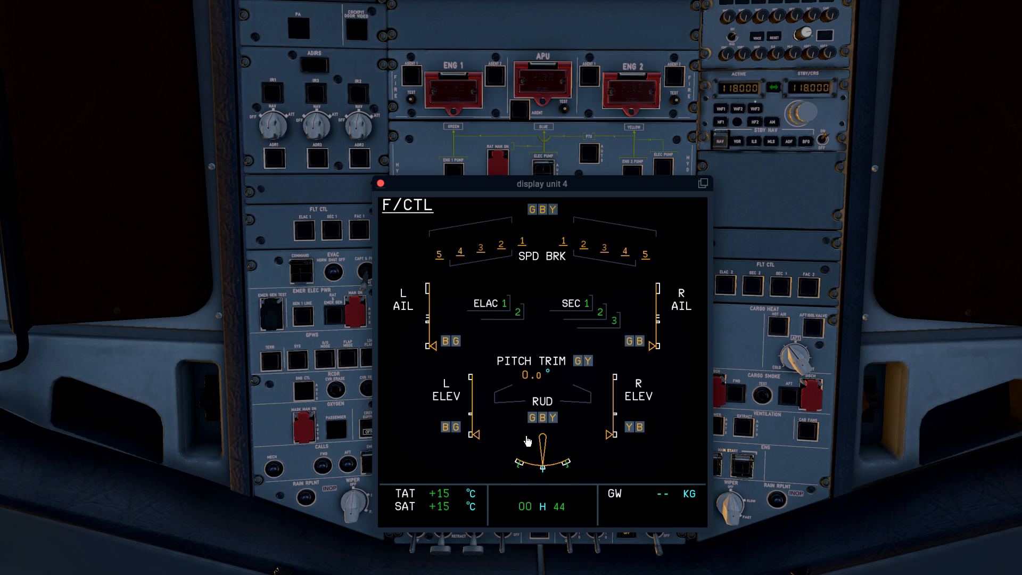
pyautogui.moveTo(526, 477)
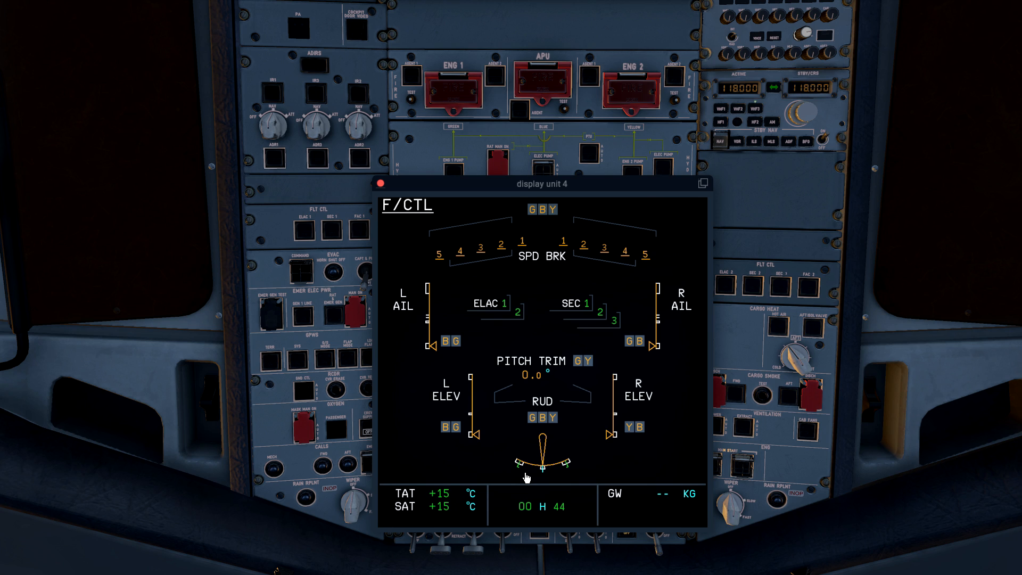
pyautogui.moveTo(514, 491)
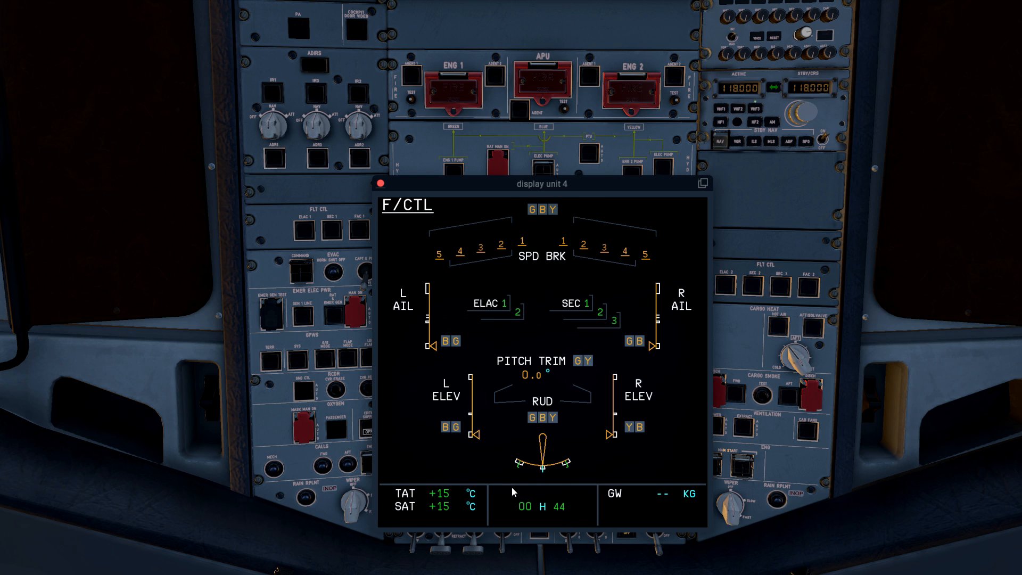
pyautogui.moveTo(504, 389)
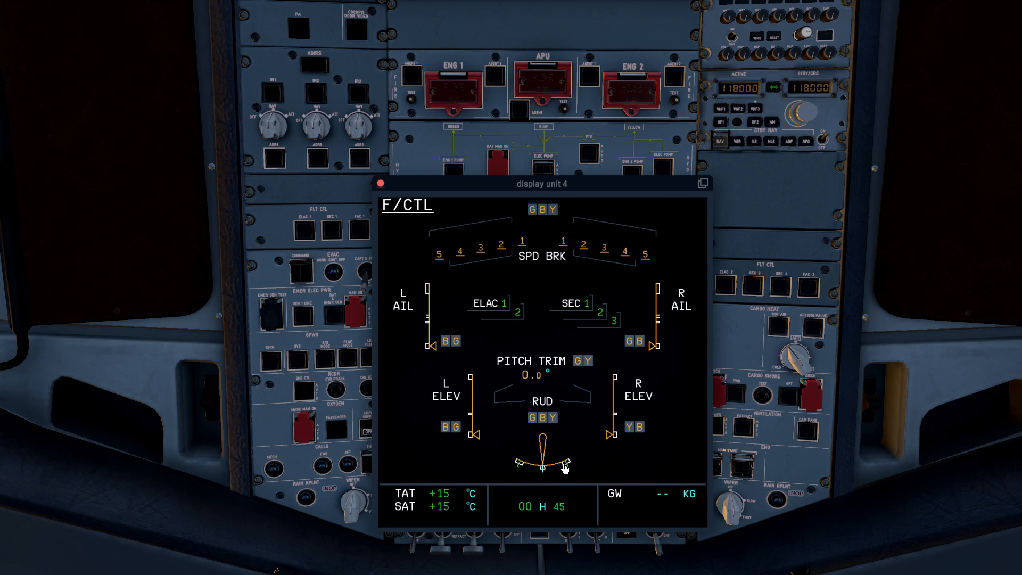
pyautogui.moveTo(418, 453)
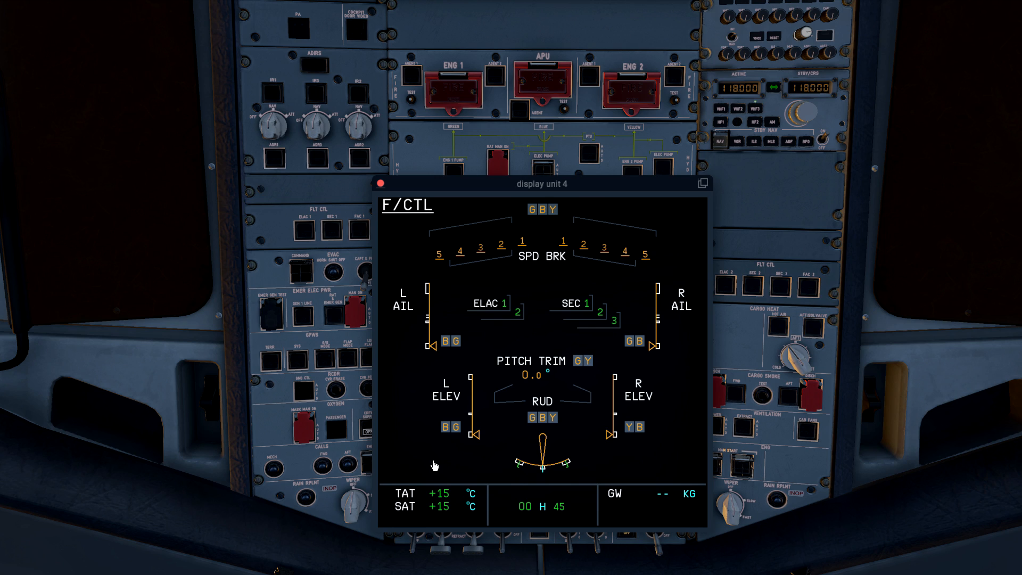
pyautogui.moveTo(538, 482)
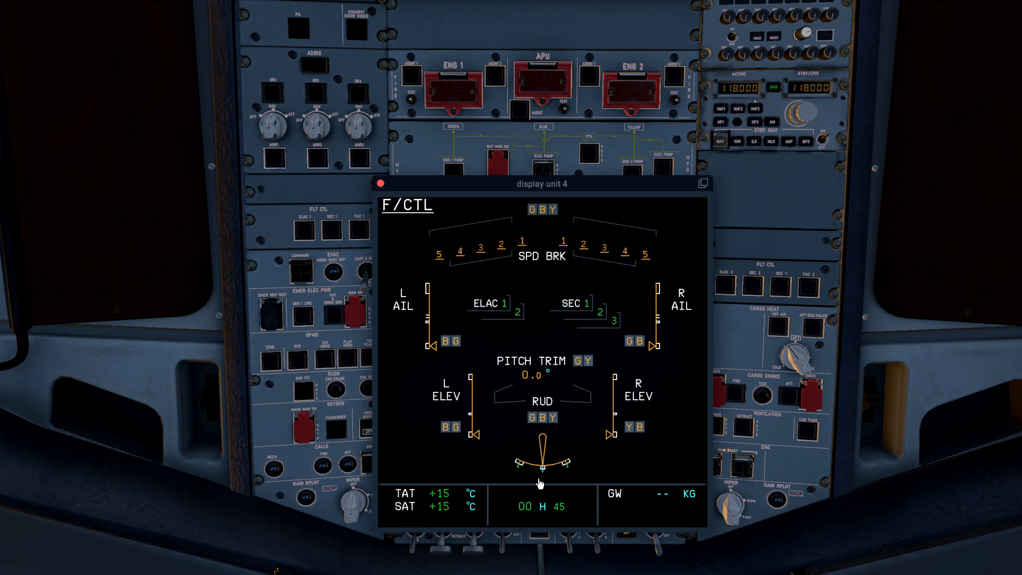
pyautogui.moveTo(525, 480)
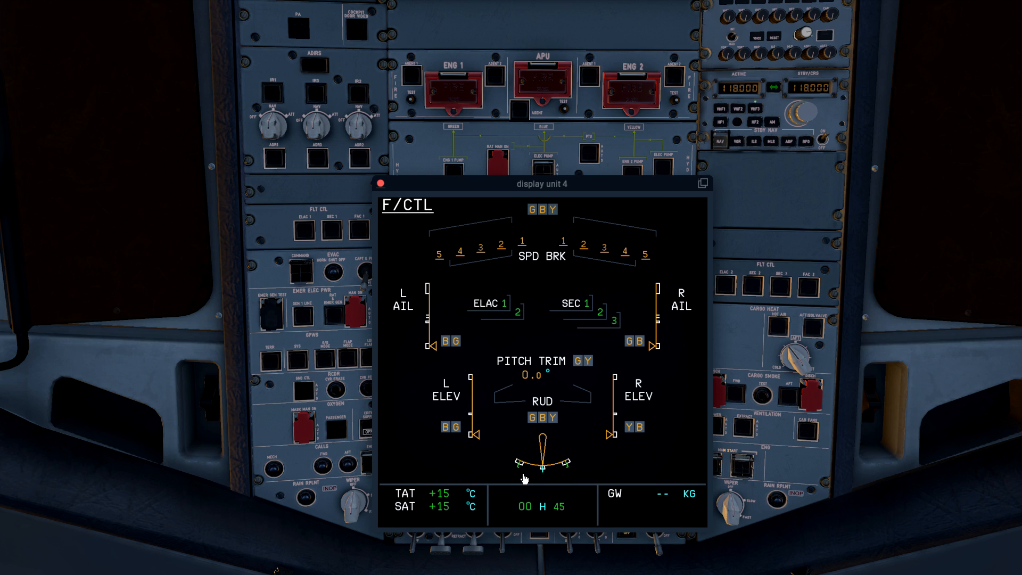
pyautogui.moveTo(514, 473)
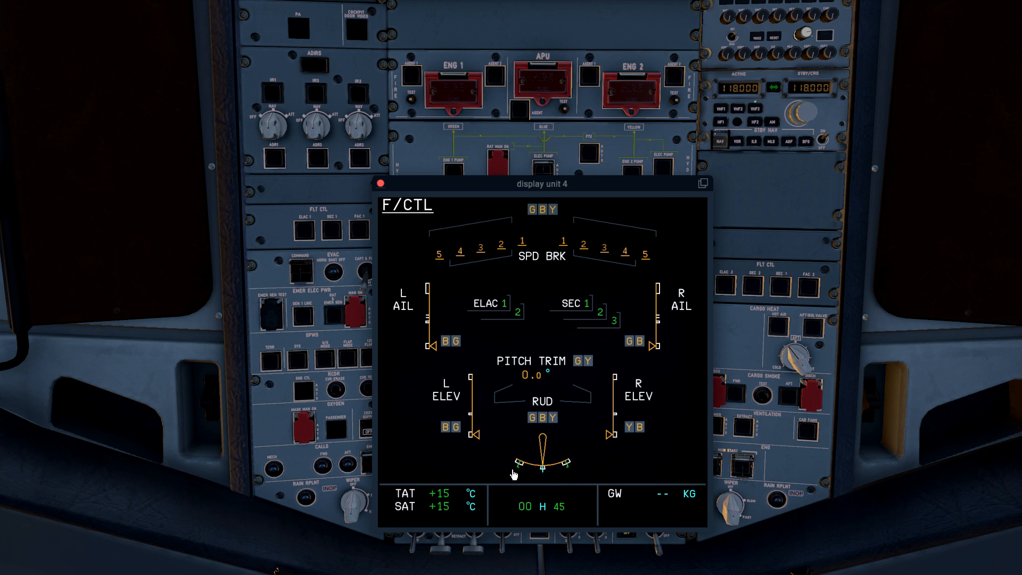
pyautogui.moveTo(527, 473)
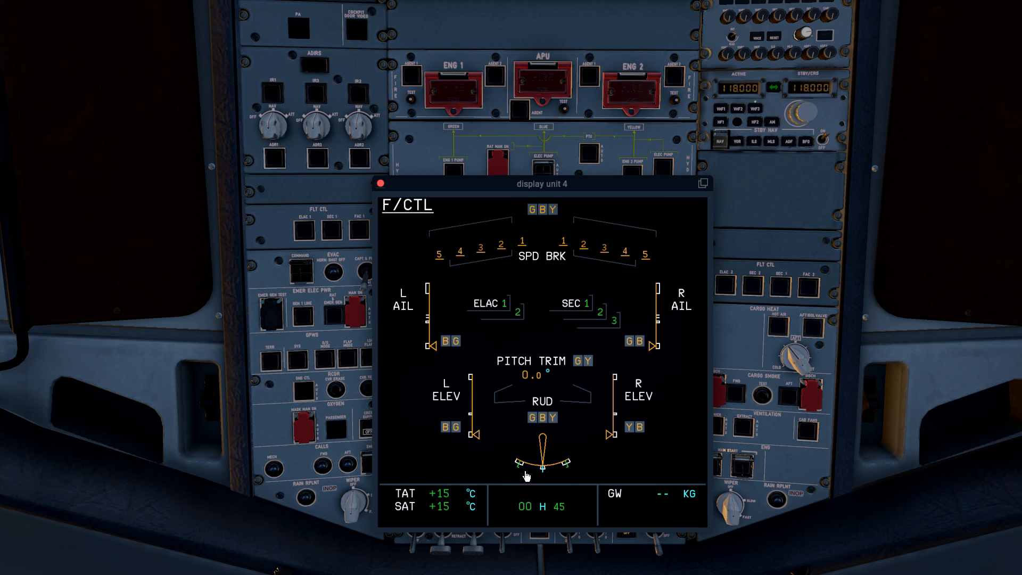
pyautogui.moveTo(538, 474)
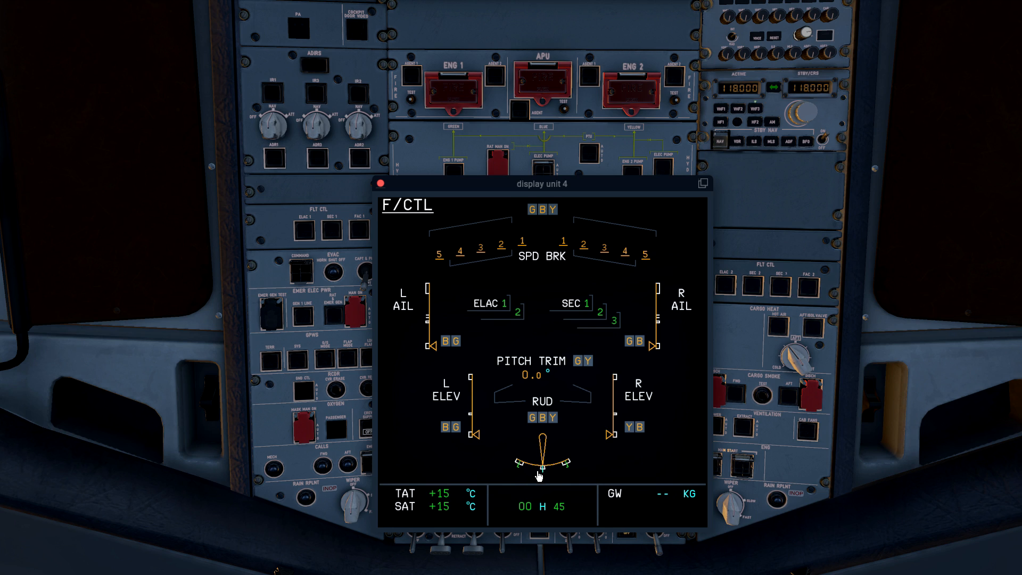
pyautogui.moveTo(518, 474)
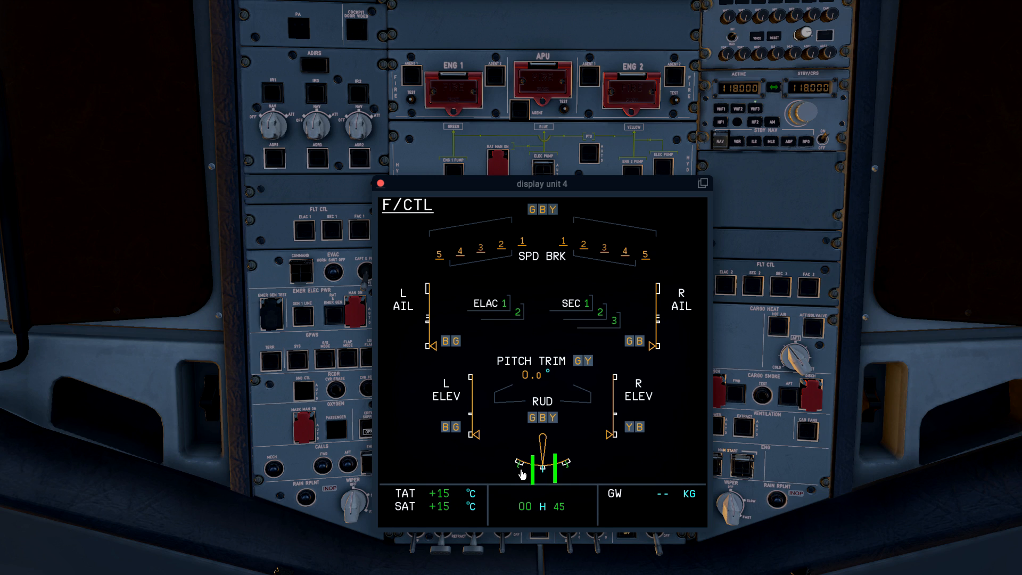
pyautogui.moveTo(537, 472)
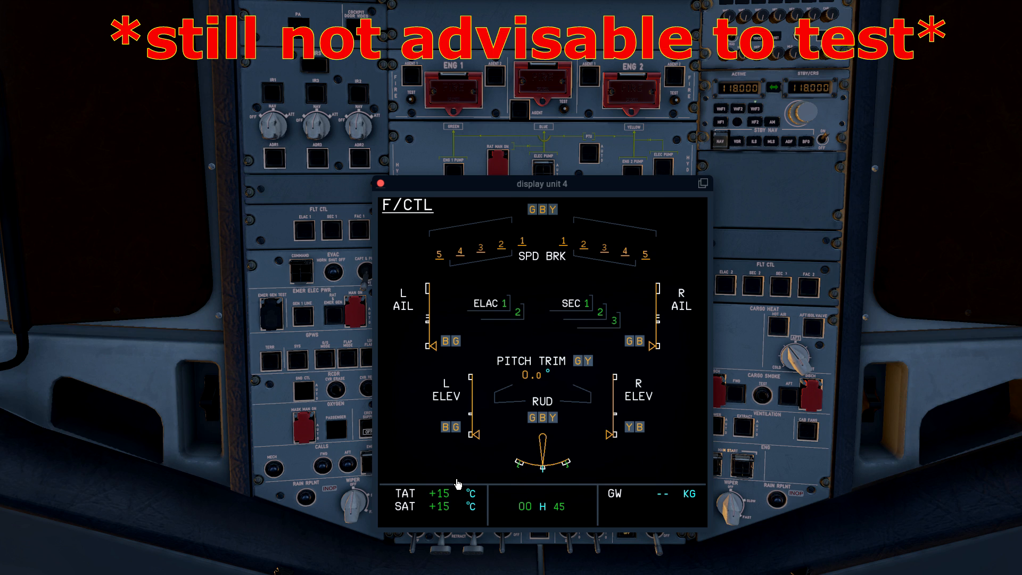
pyautogui.moveTo(537, 471)
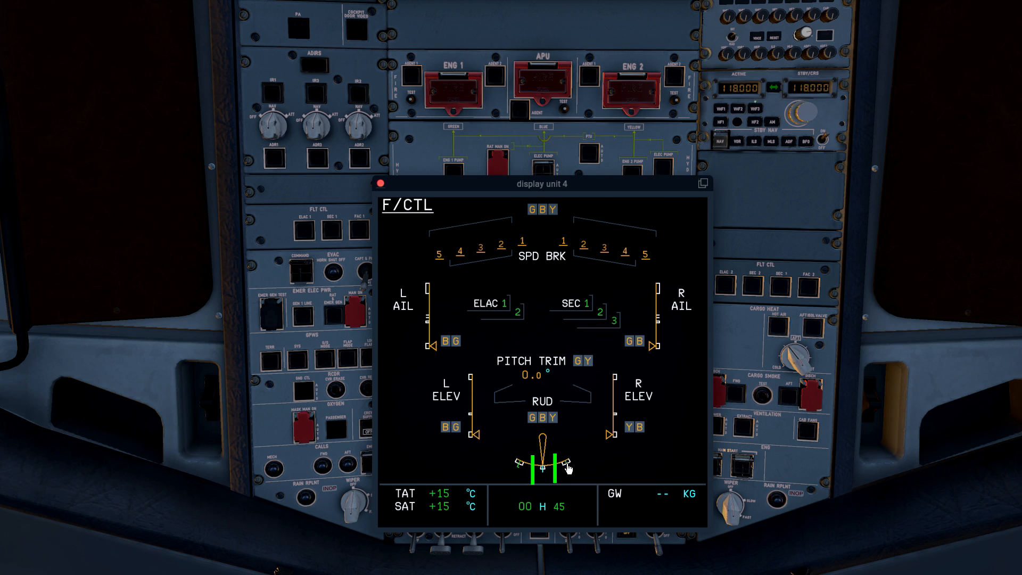
pyautogui.moveTo(561, 474)
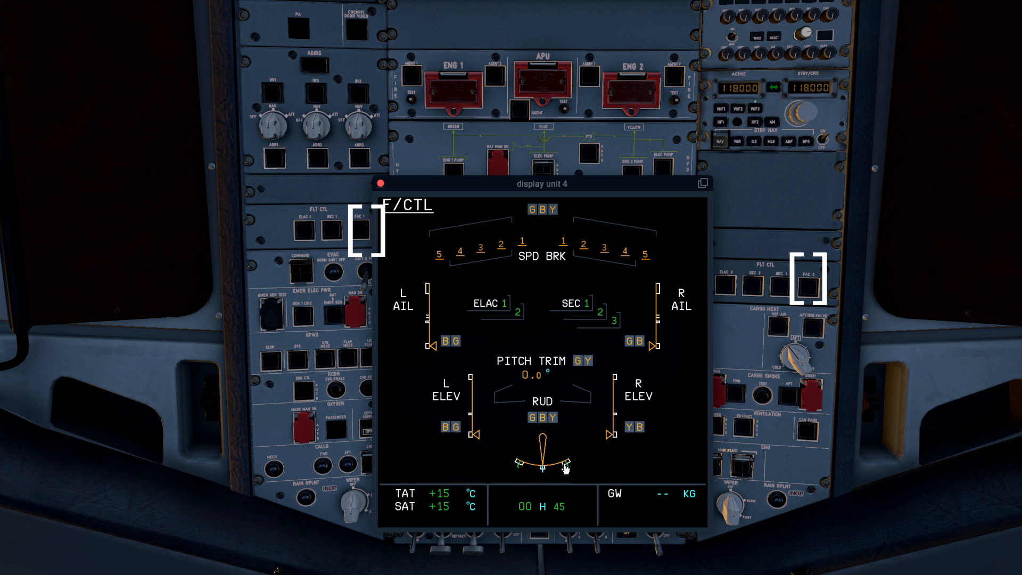
pyautogui.moveTo(478, 442)
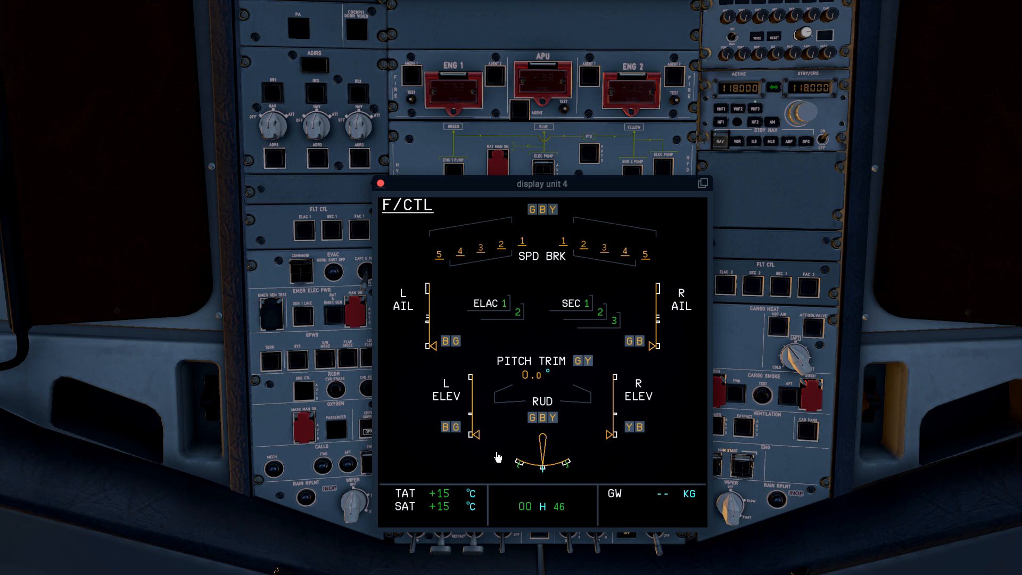
pyautogui.moveTo(511, 447)
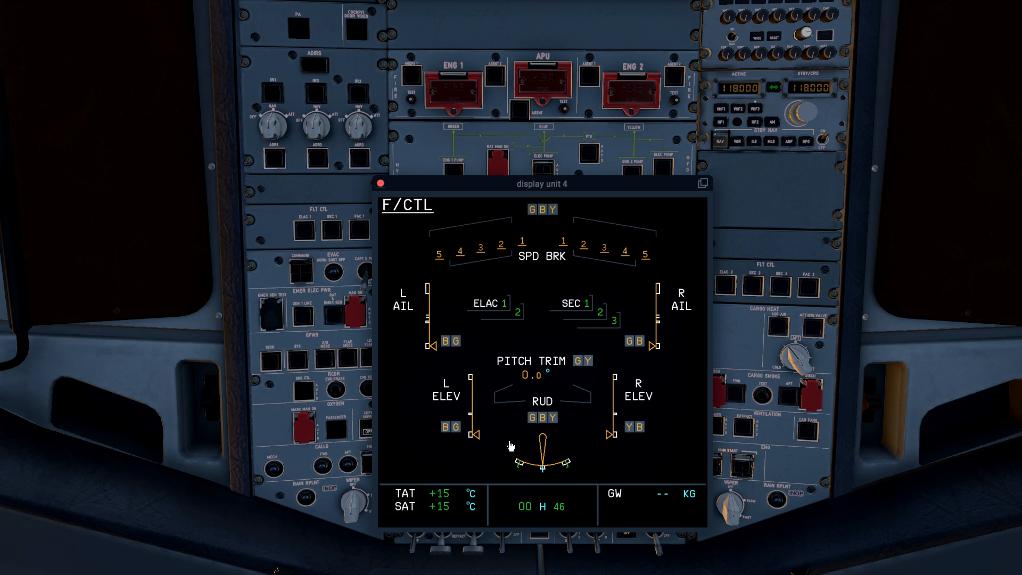
pyautogui.moveTo(679, 322)
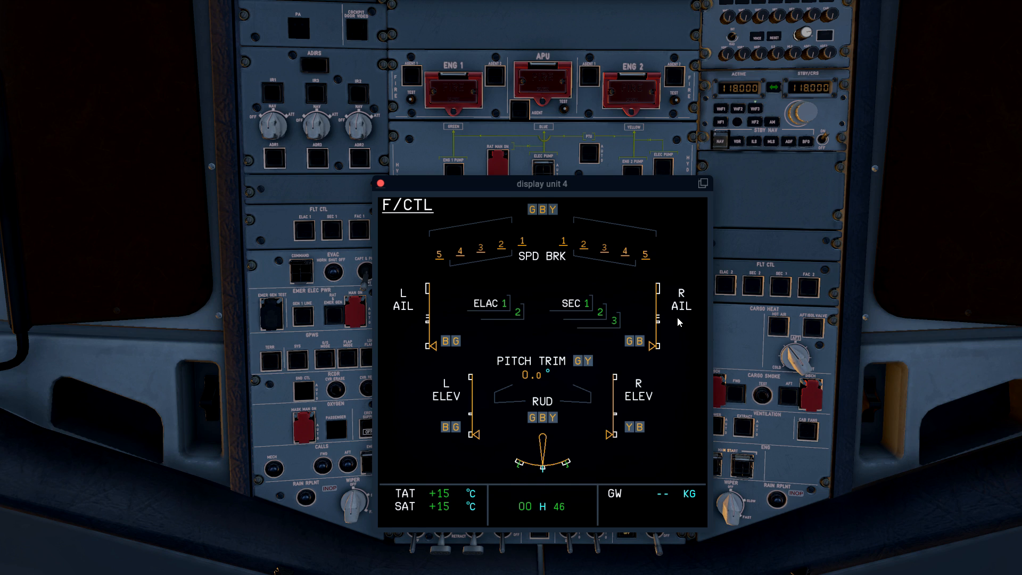
pyautogui.moveTo(763, 295)
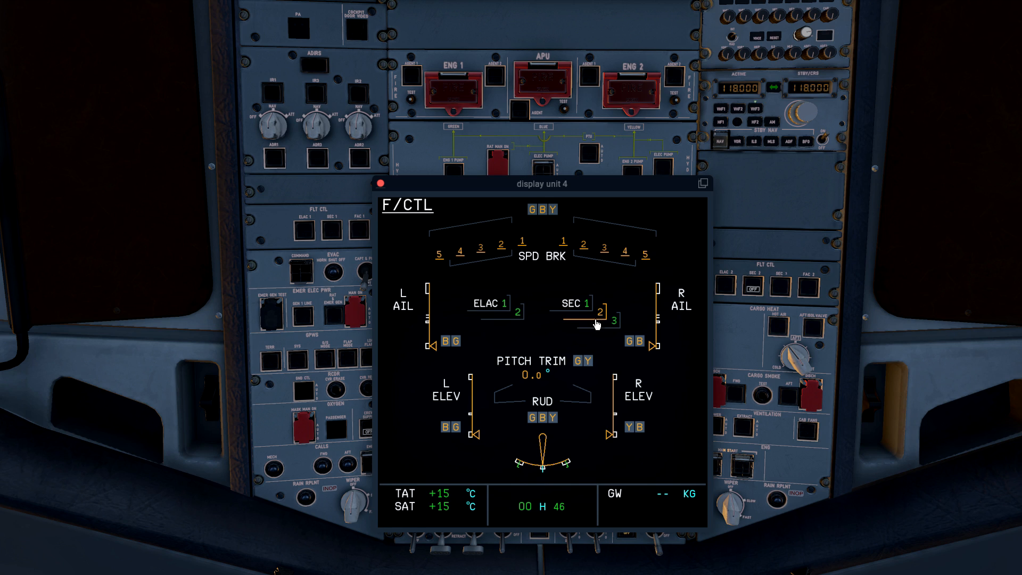
pyautogui.moveTo(583, 334)
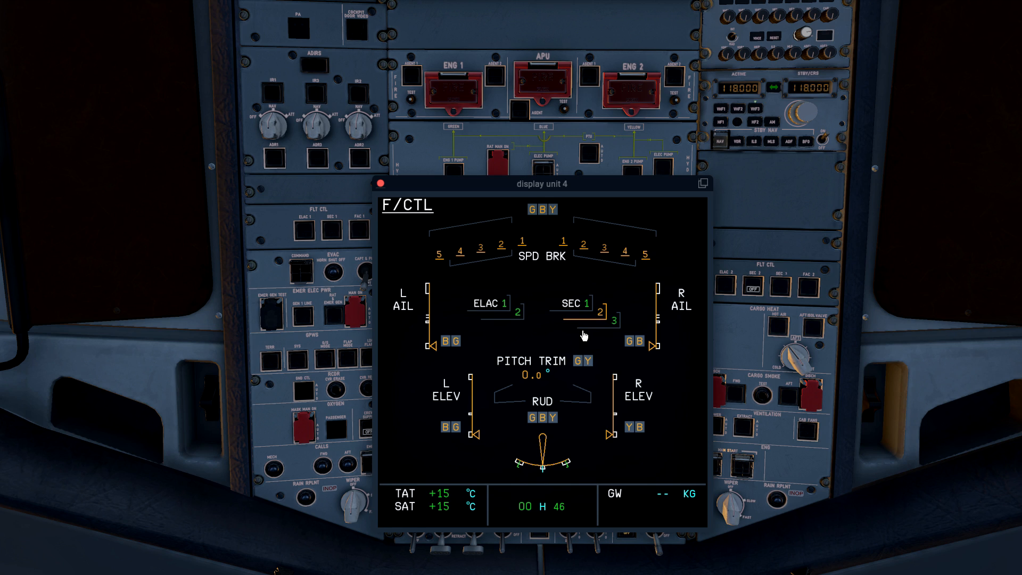
pyautogui.moveTo(667, 286)
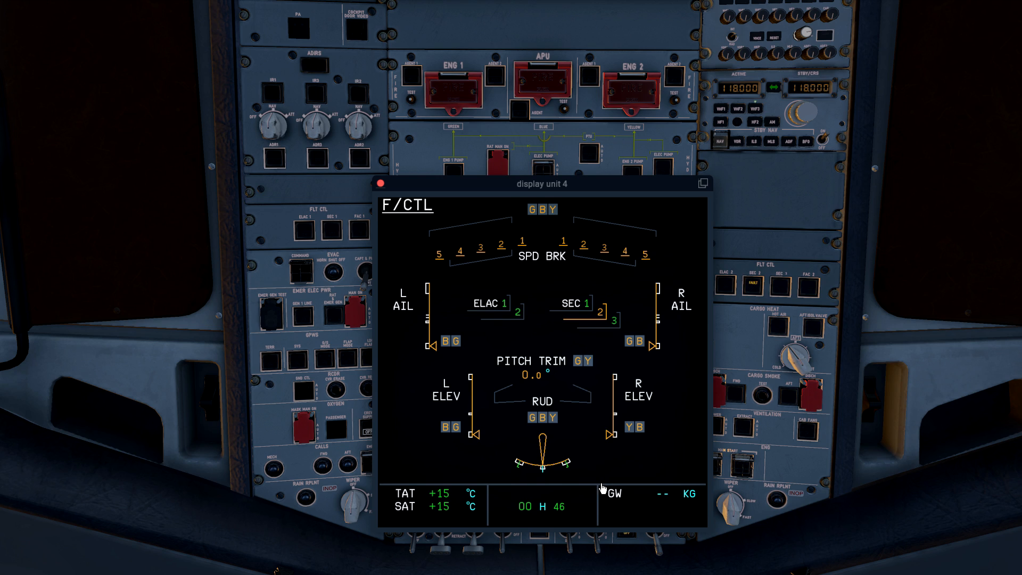
pyautogui.moveTo(607, 416)
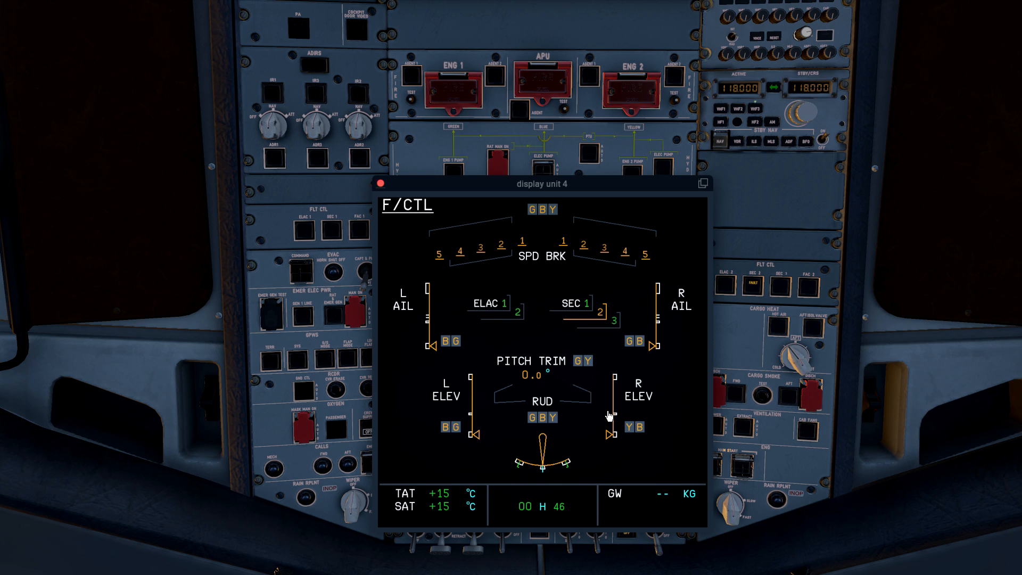